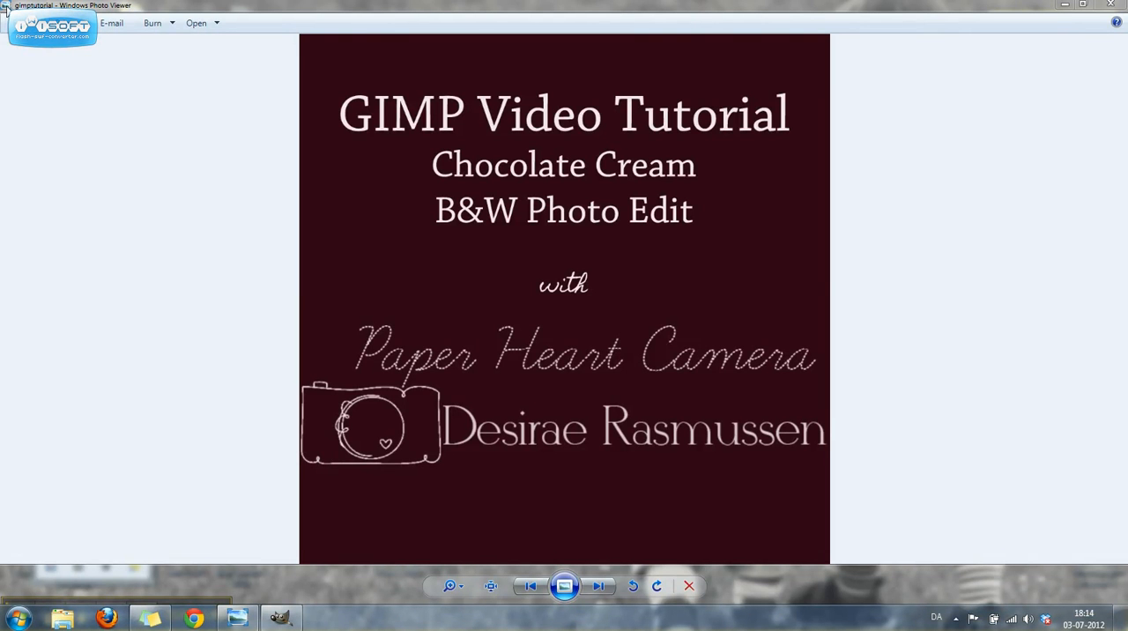
mouse_move(691, 194)
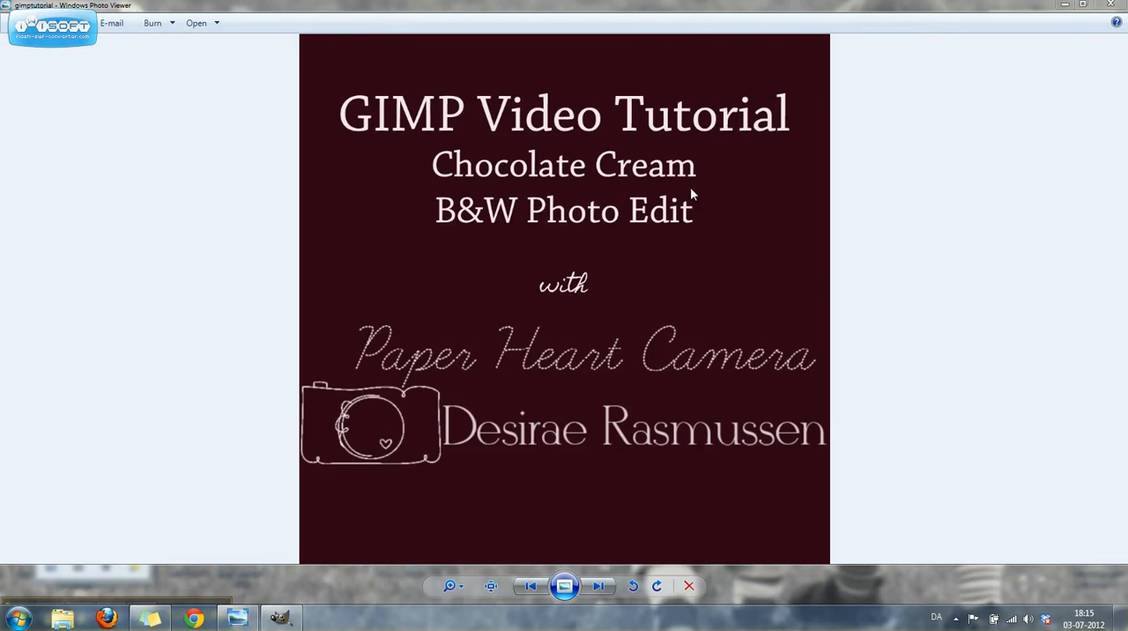
mouse_move(490, 550)
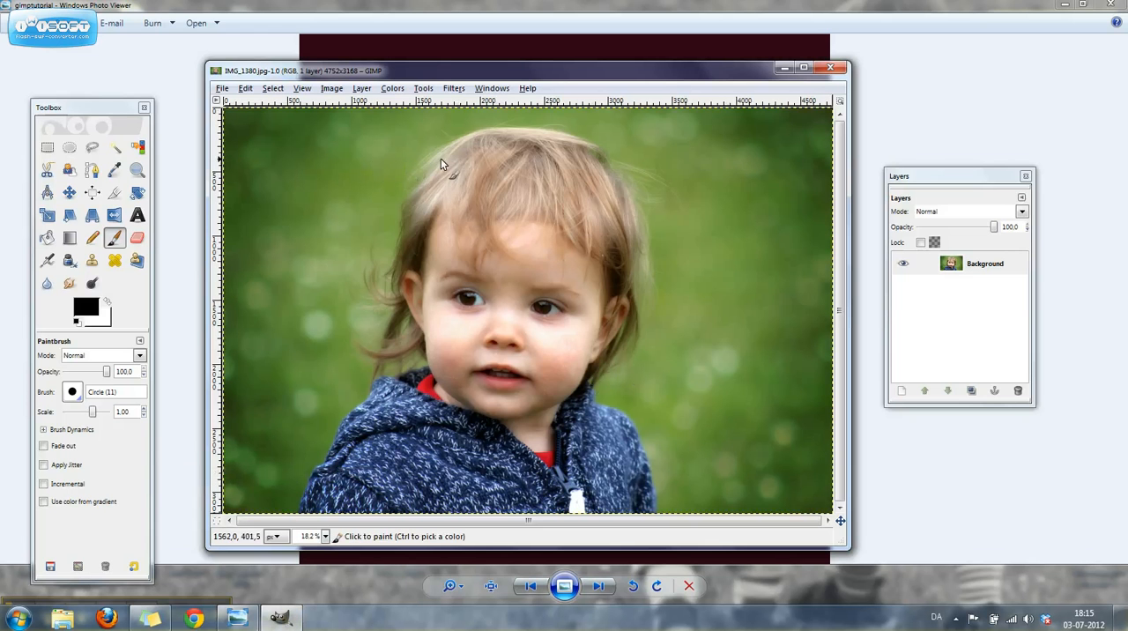
mouse_move(666, 222)
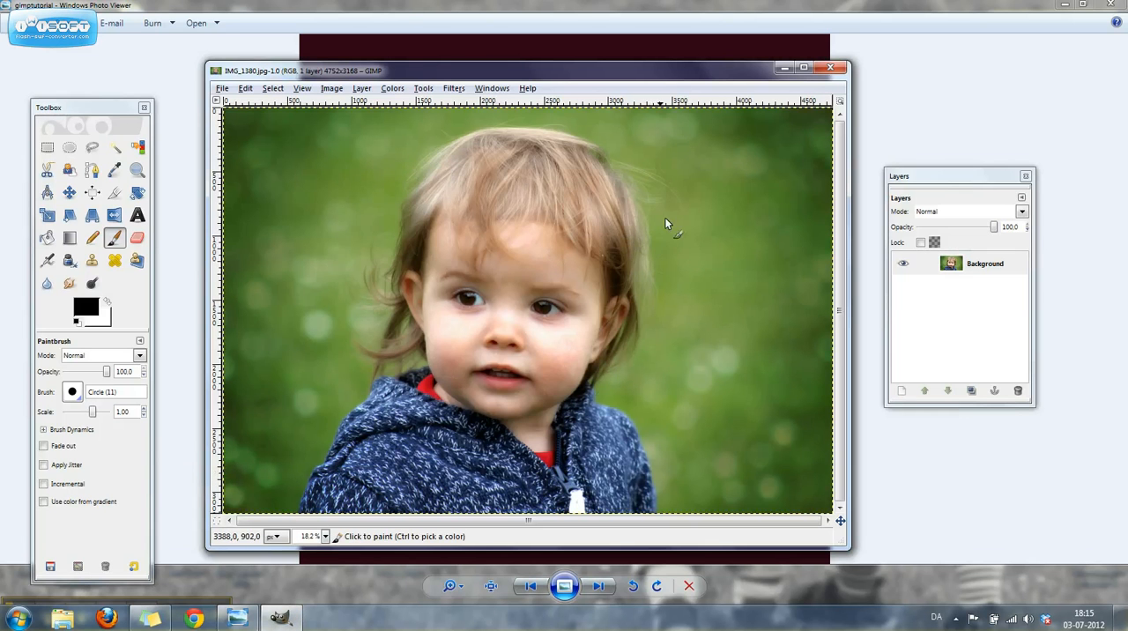
- Duplicate the Background layer so a Background copy sits above the original
click(984, 264)
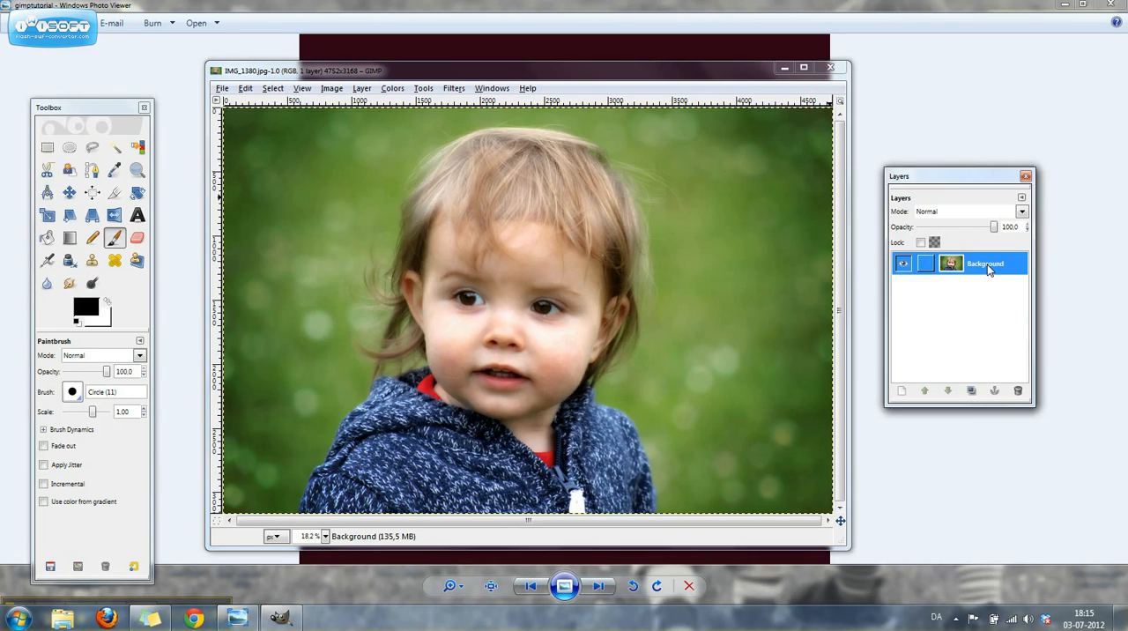
right_click(984, 265)
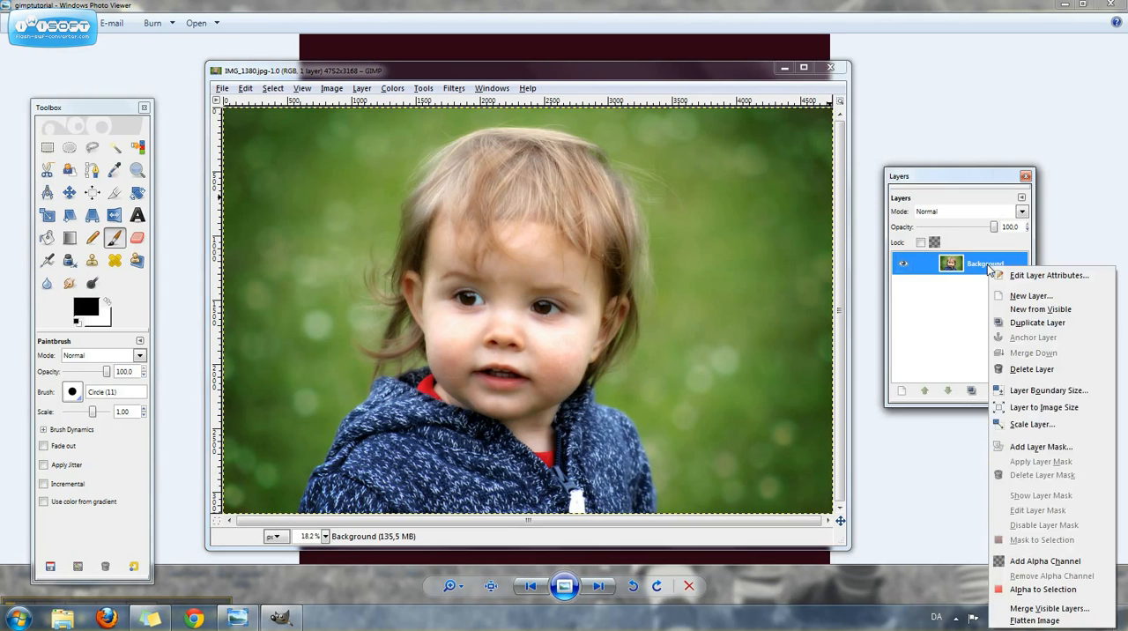
click(1036, 320)
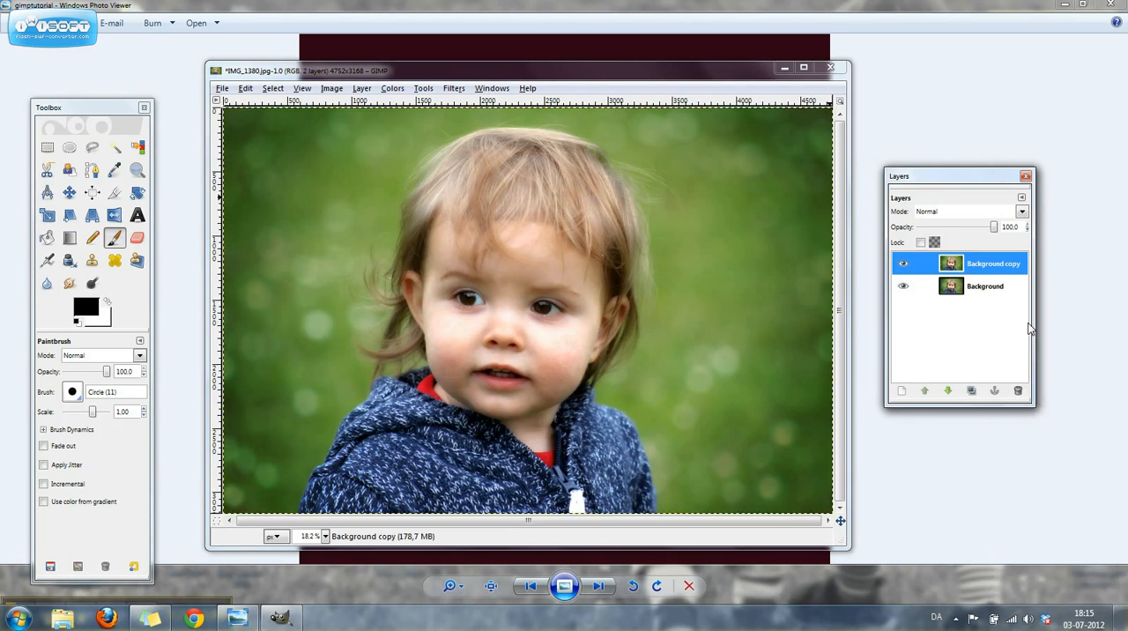
mouse_move(486, 148)
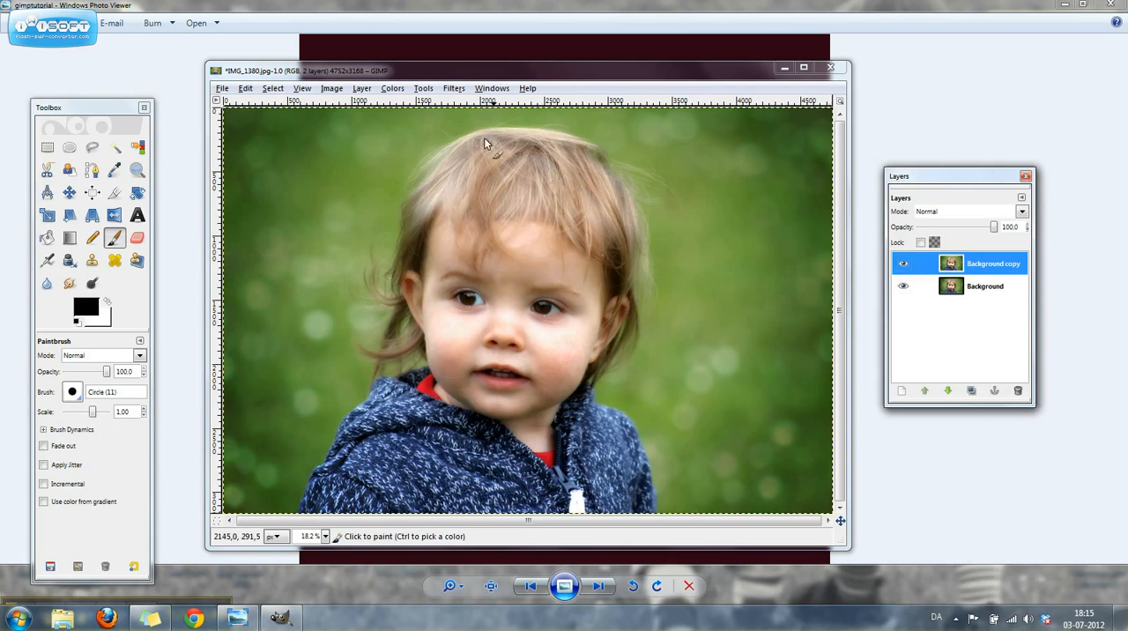
- Desaturate the Background copy layer to black and white using the Average shade method
click(391, 88)
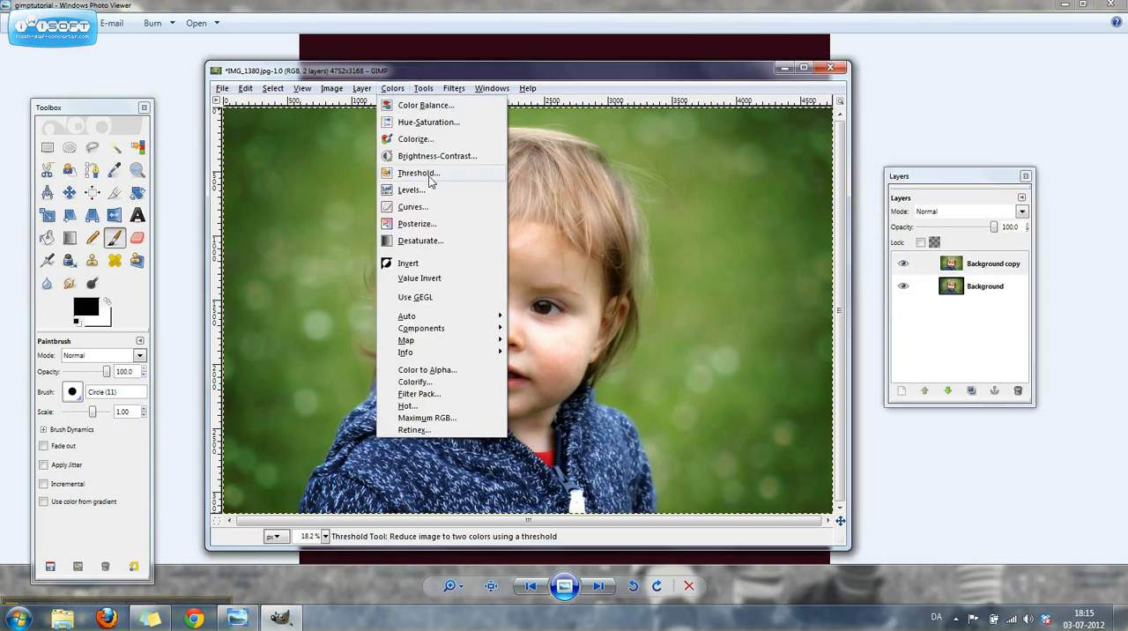
mouse_move(420, 239)
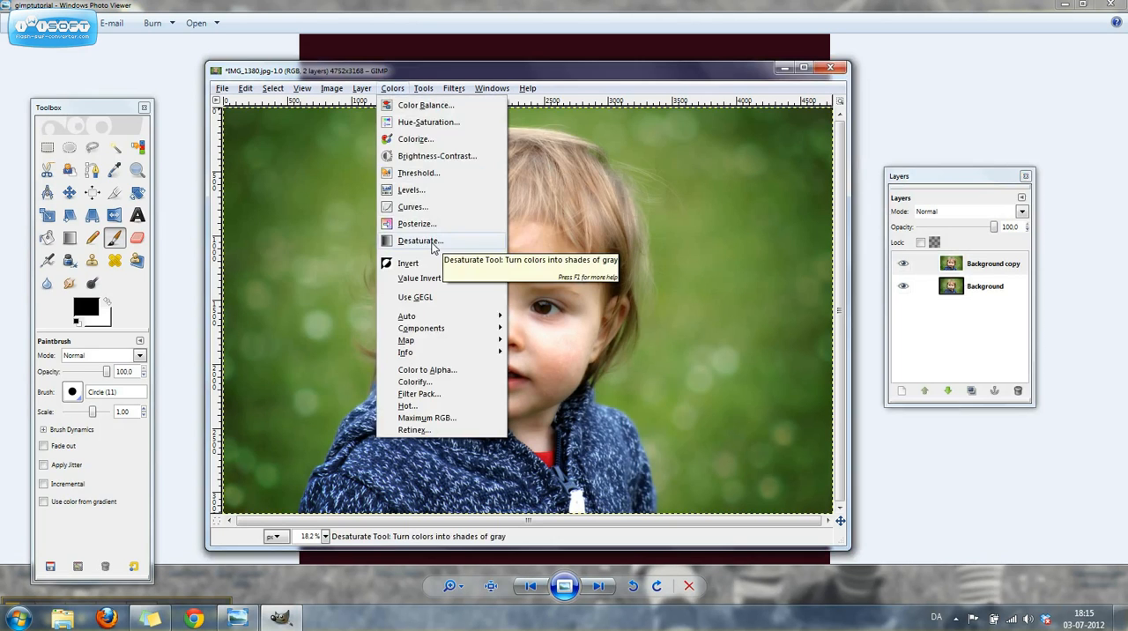
click(419, 239)
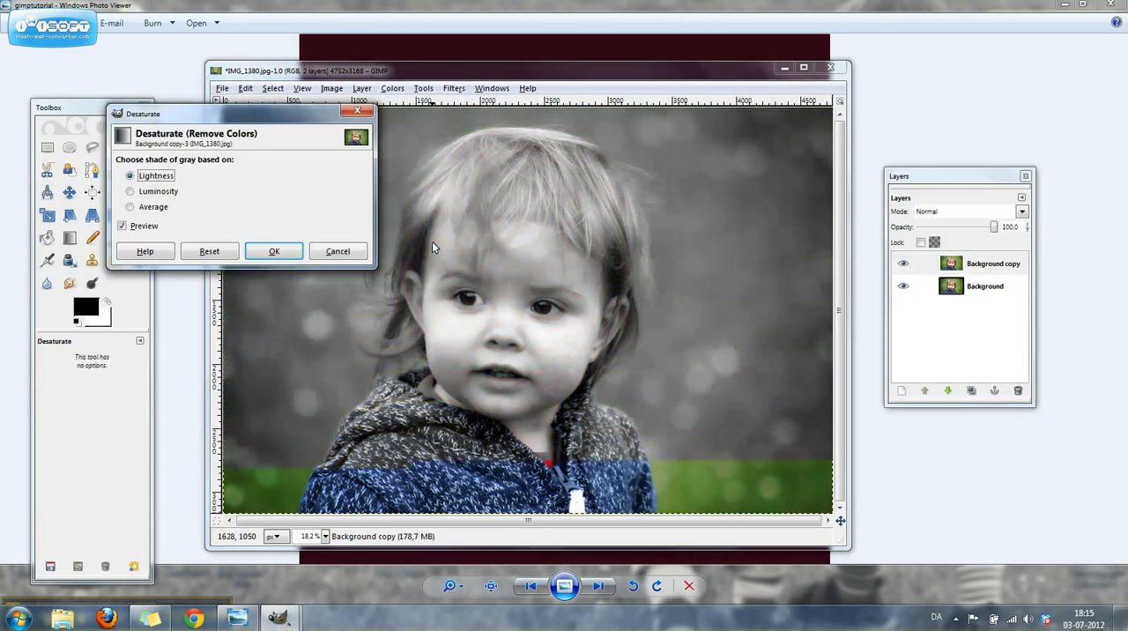
click(131, 206)
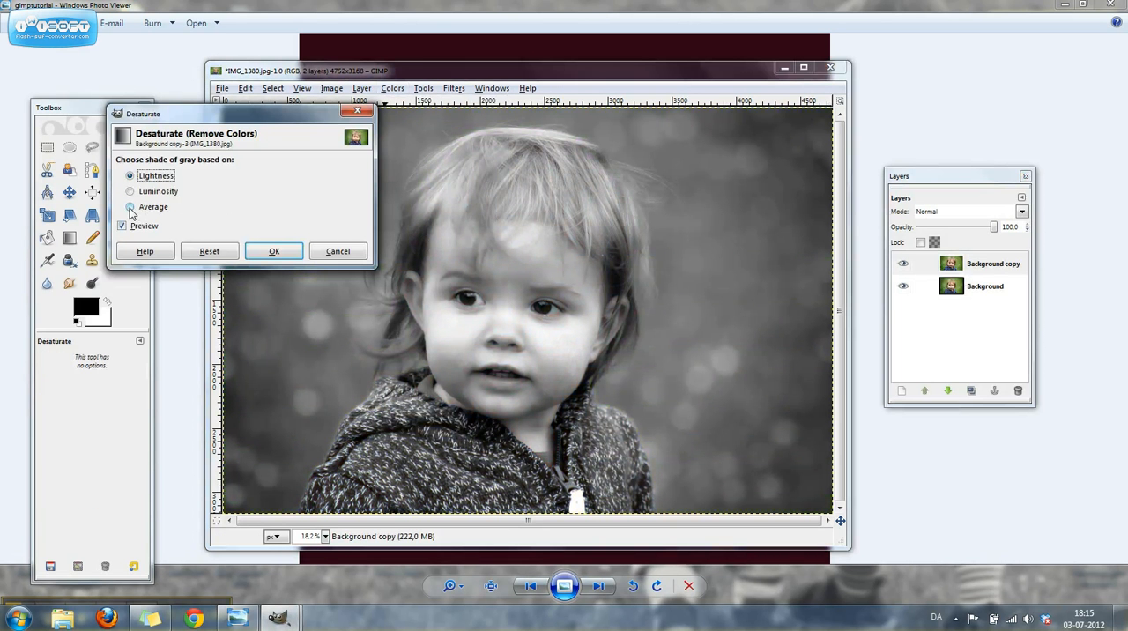
click(131, 206)
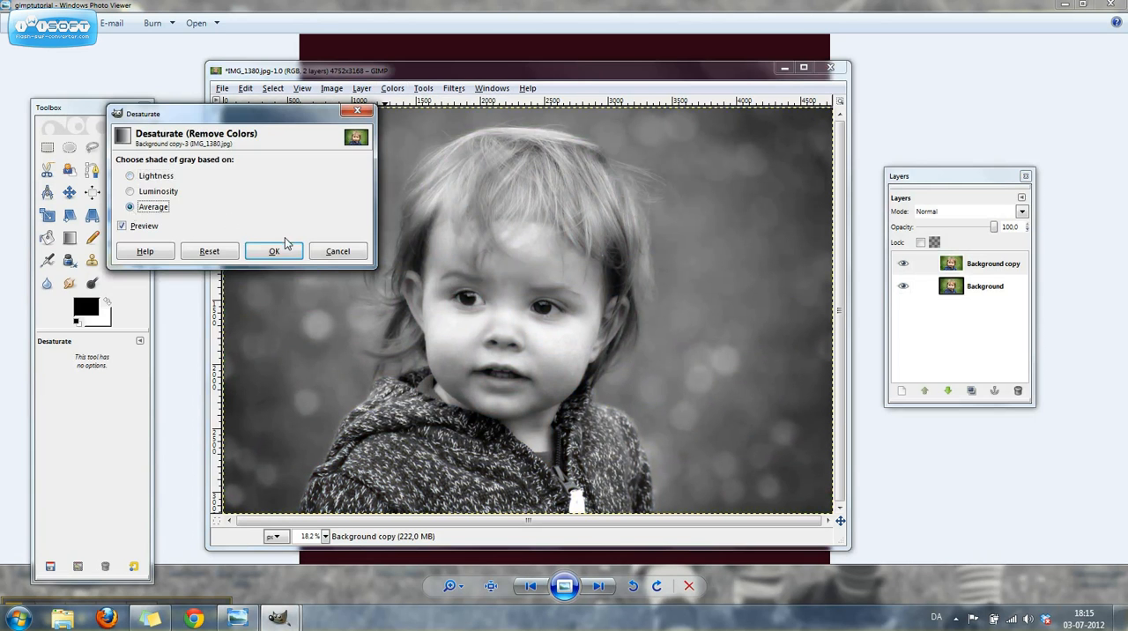
click(275, 250)
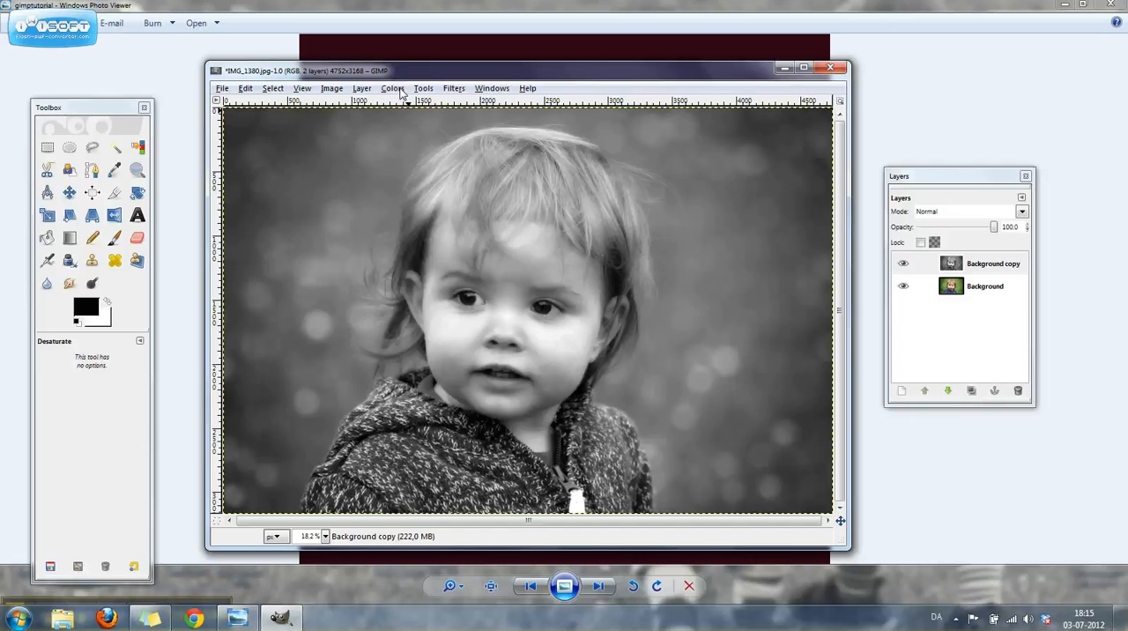
- Apply a Levels adjustment with black input 20 and white input 250 to boost contrast
click(392, 88)
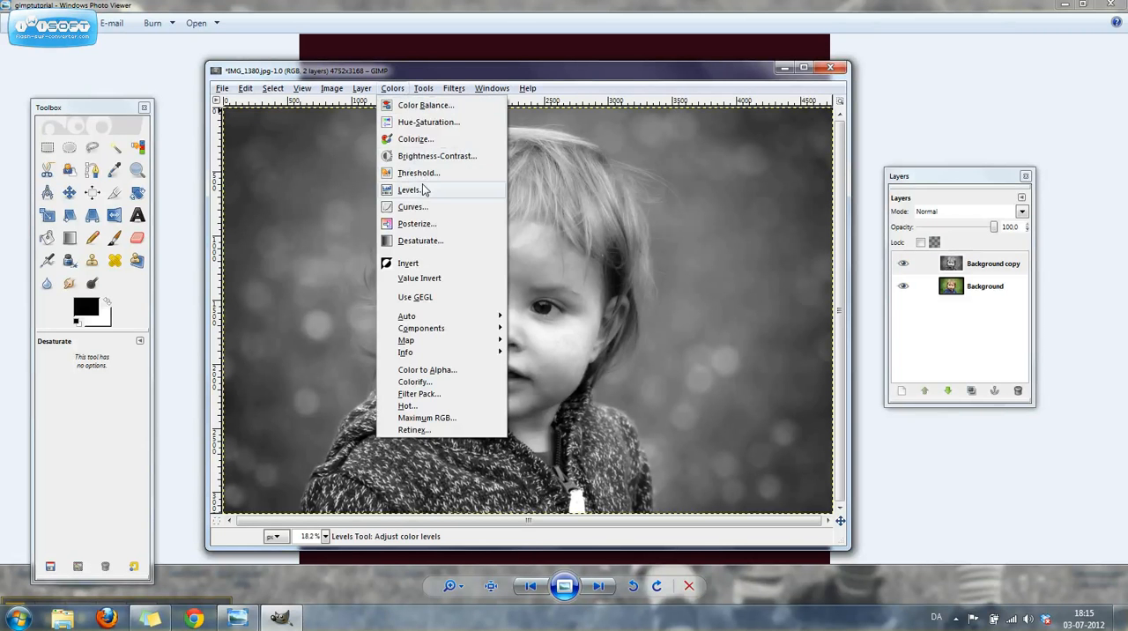
click(409, 190)
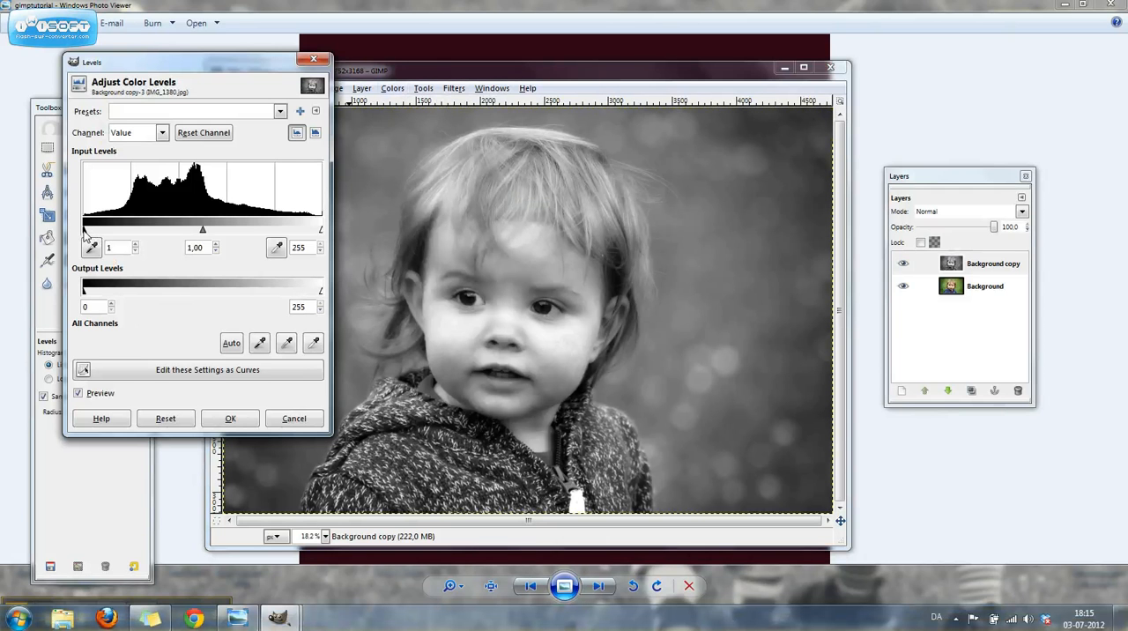
drag(88, 230, 96, 229)
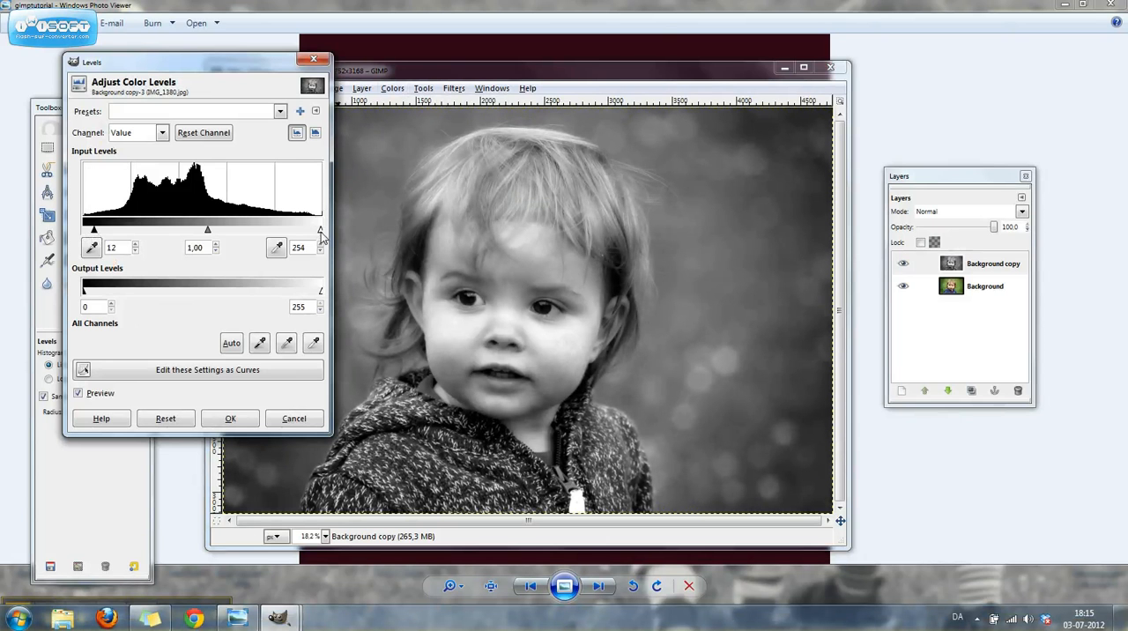
drag(319, 229, 314, 229)
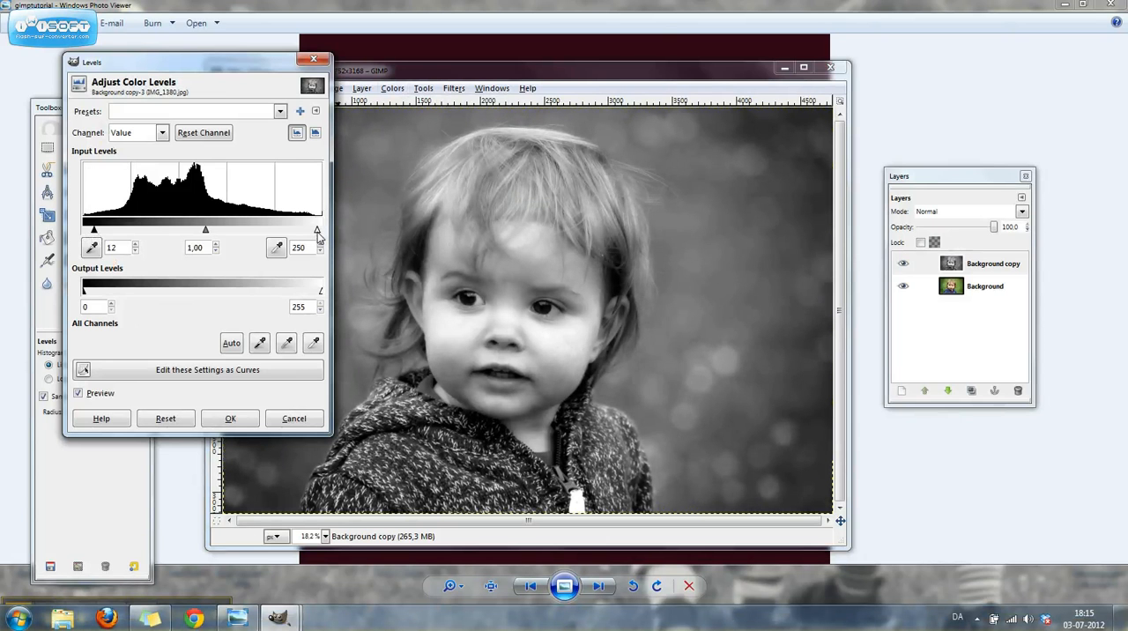
drag(93, 229, 97, 229)
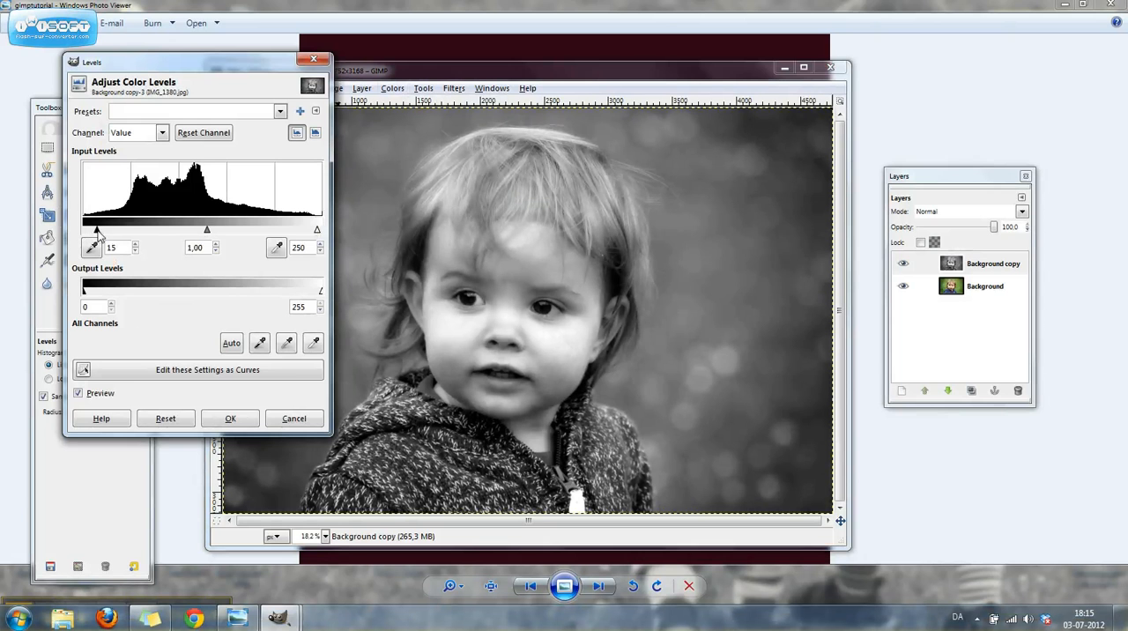
drag(97, 229, 99, 229)
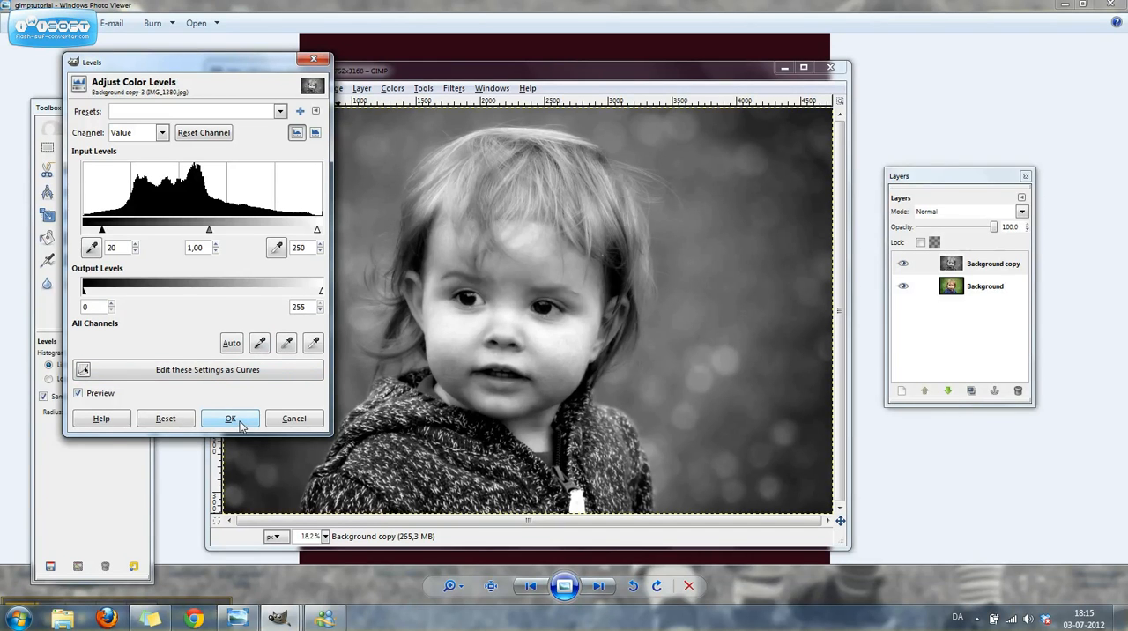
click(229, 417)
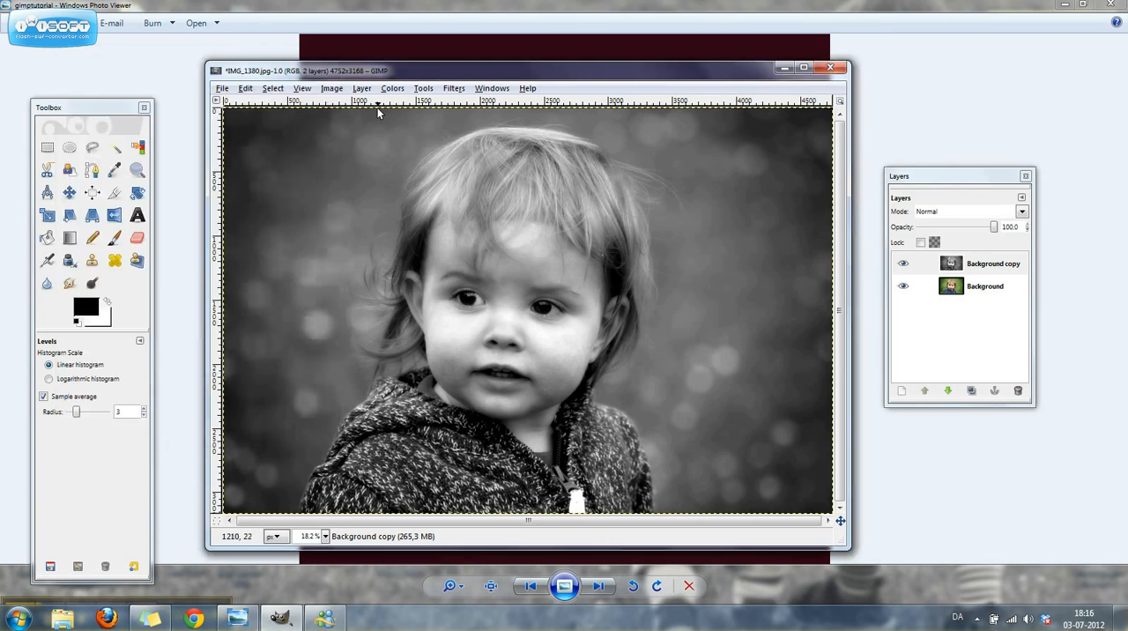
- Add a new transparent layer above the black-and-white portrait
click(361, 89)
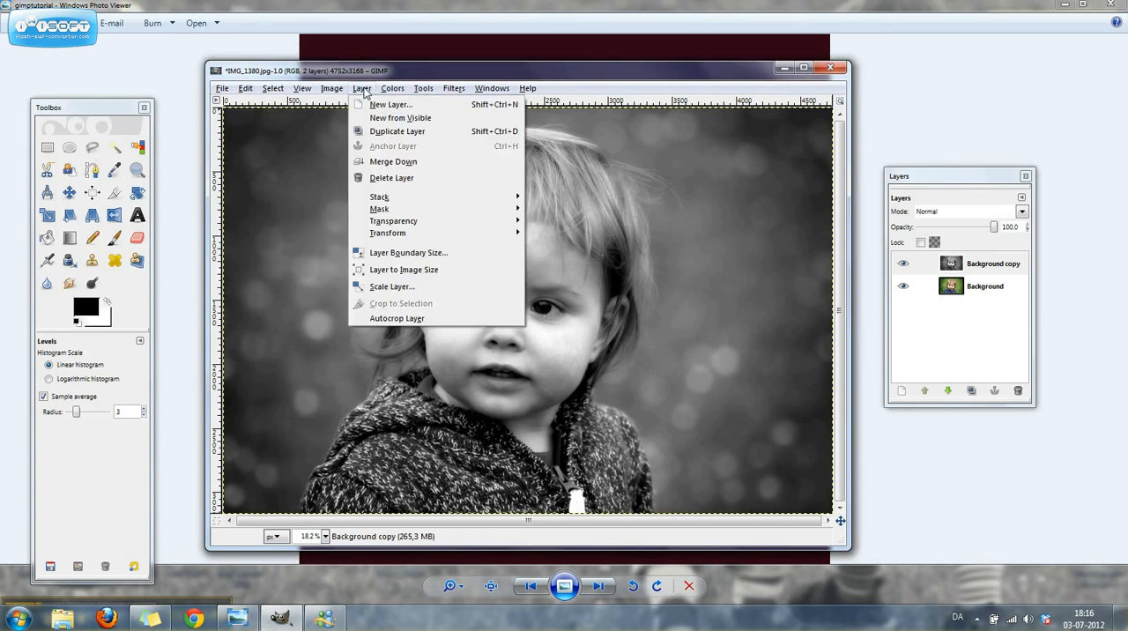
click(389, 104)
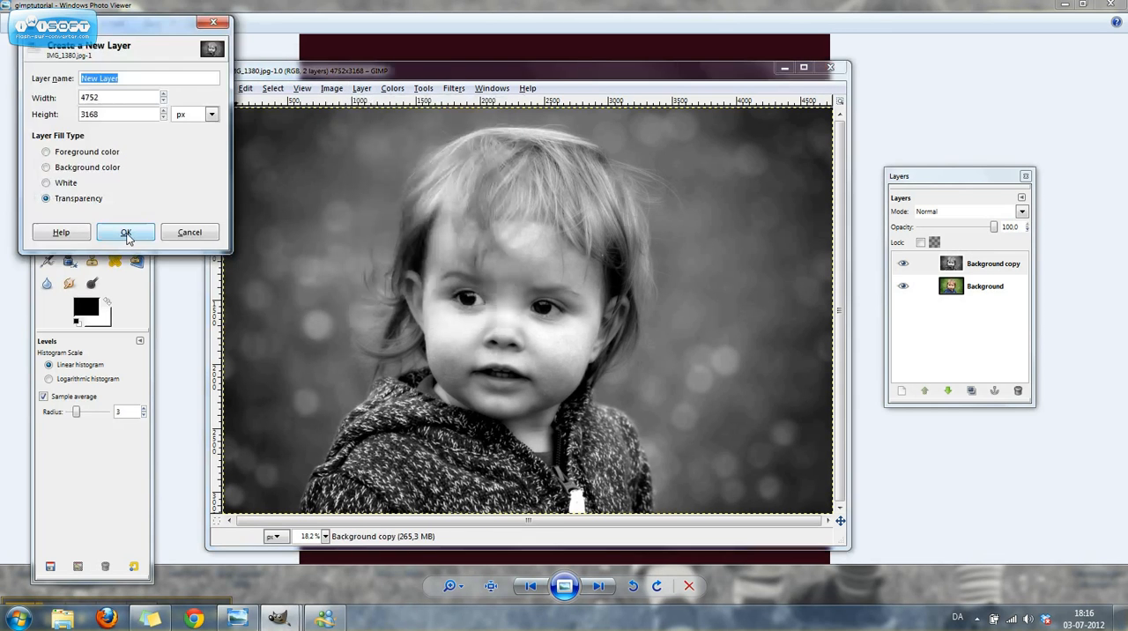
click(125, 232)
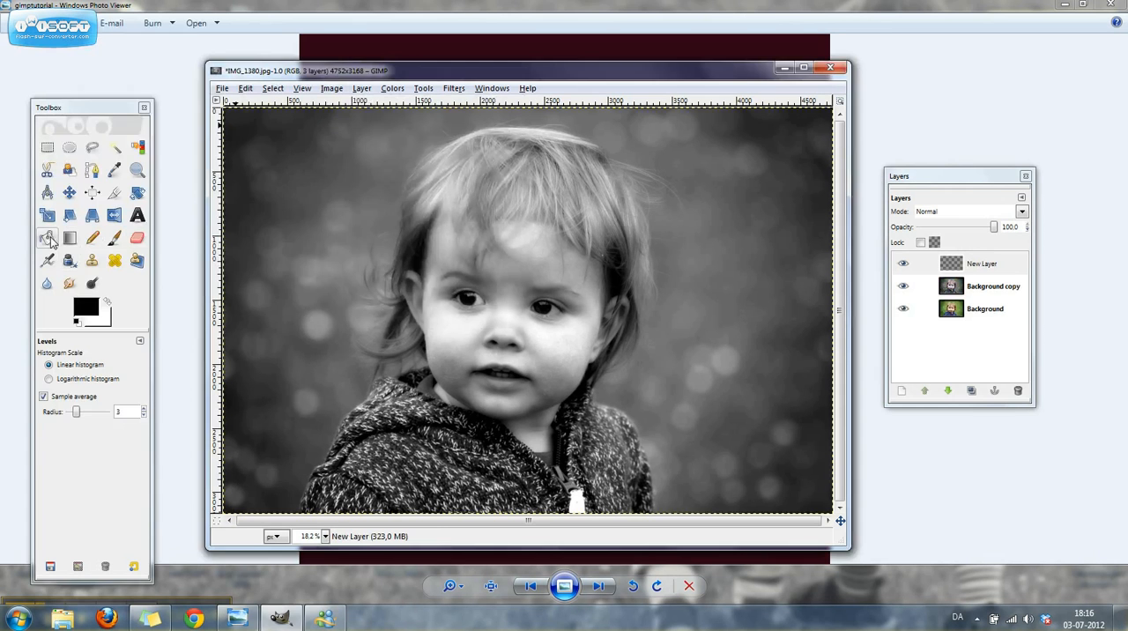
- Set the foreground to dark chocolate brown 4b280b and bucket-fill the new layer with it
click(85, 307)
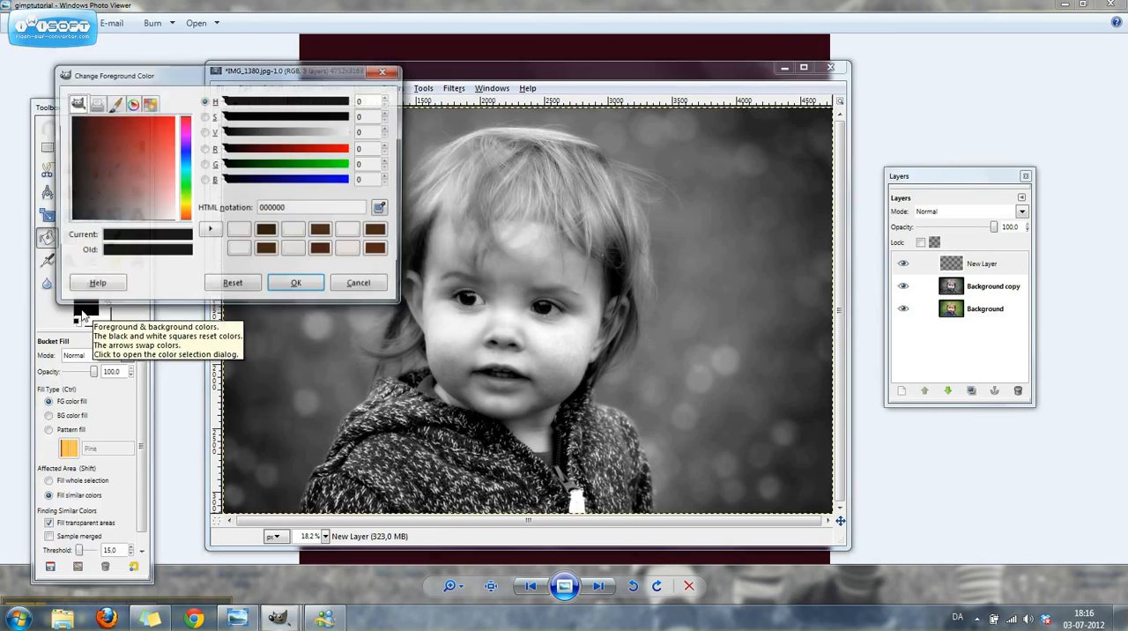
click(104, 141)
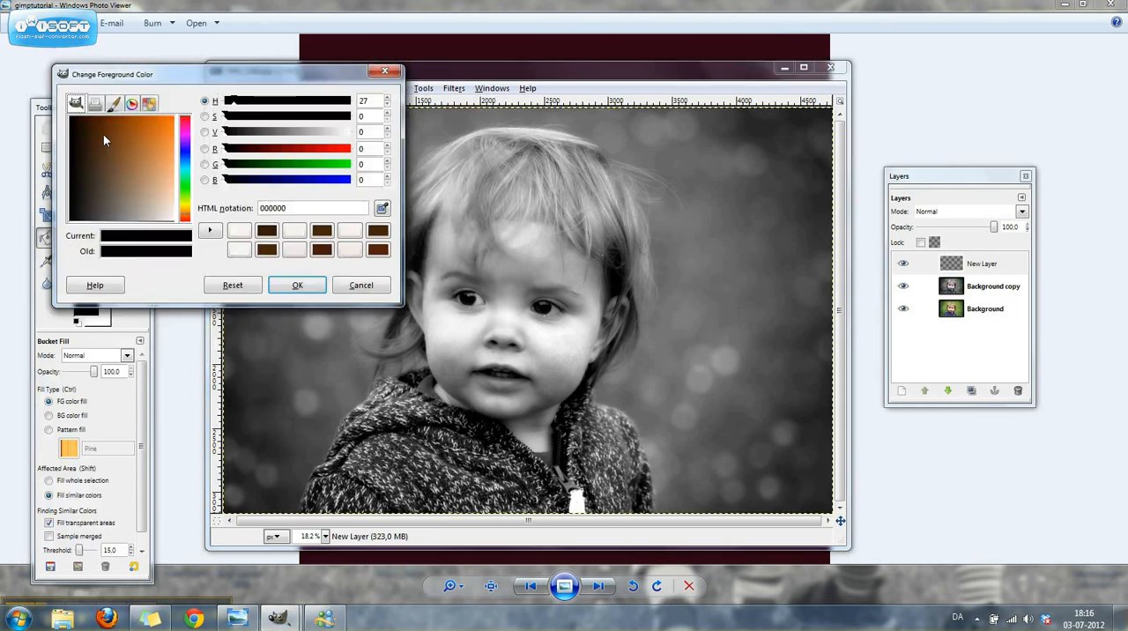
click(102, 137)
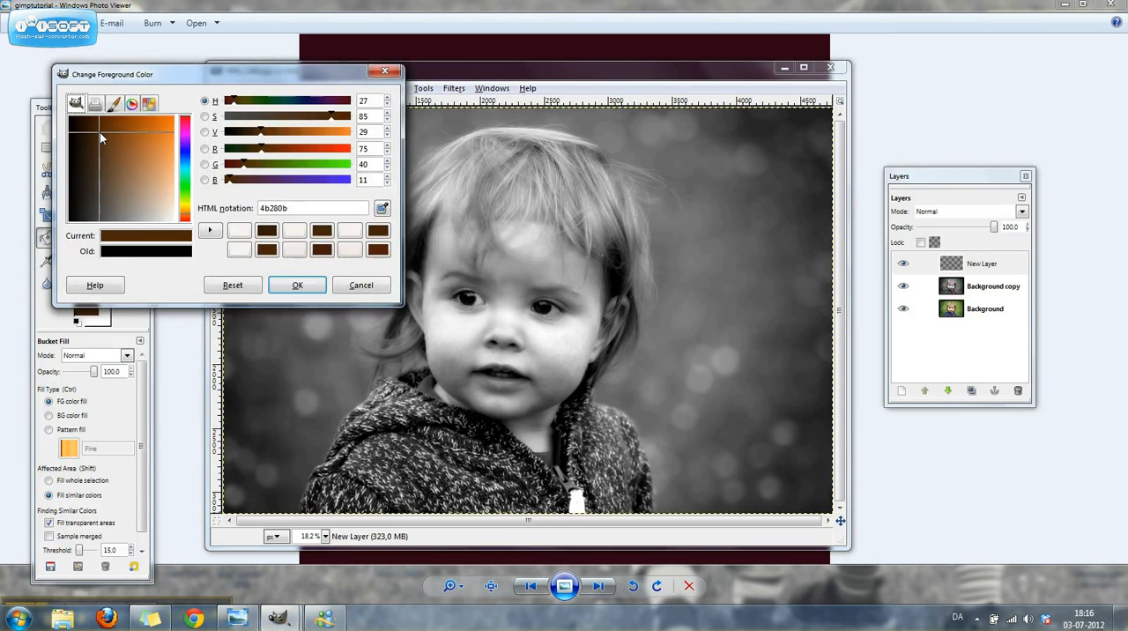
click(296, 286)
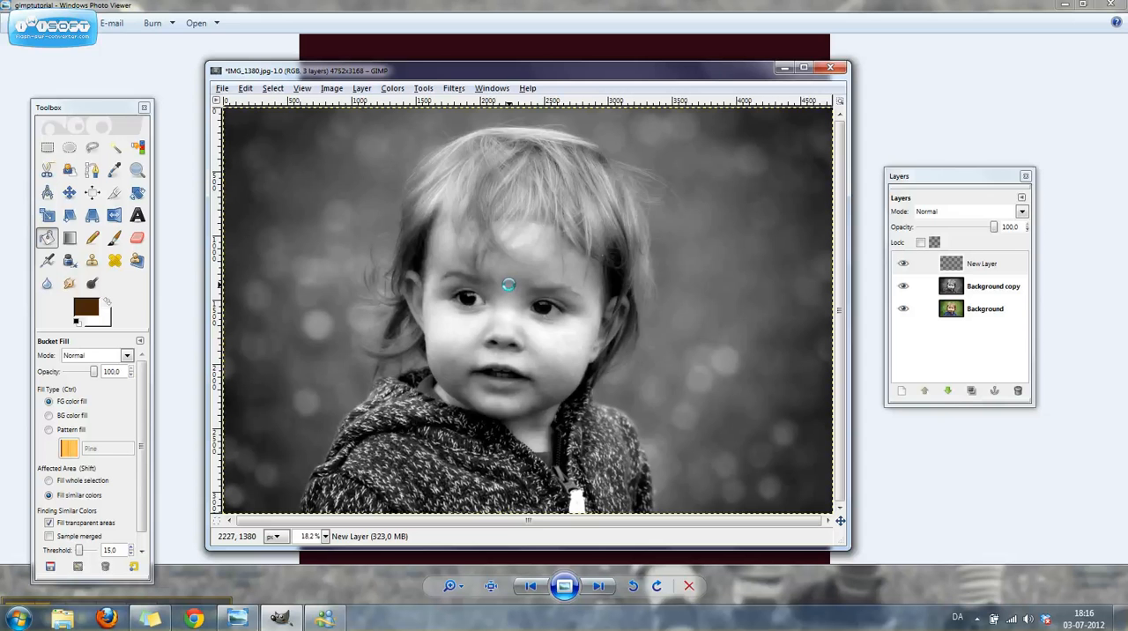
click(508, 286)
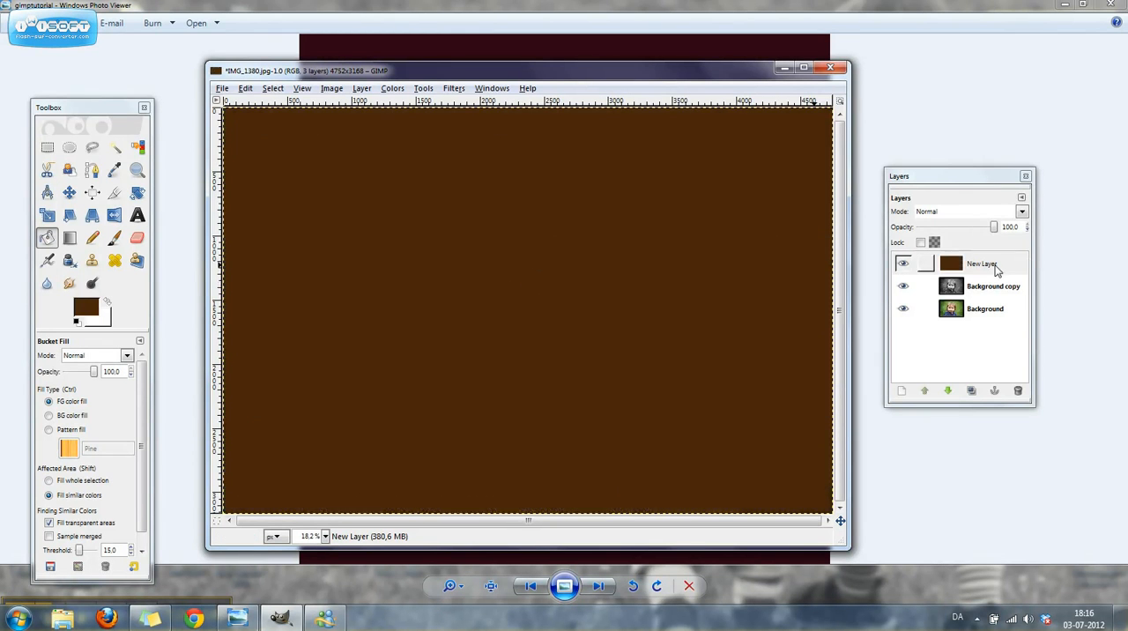
- Set the brown layer's blend mode to Soft light for a sepia tone
click(982, 264)
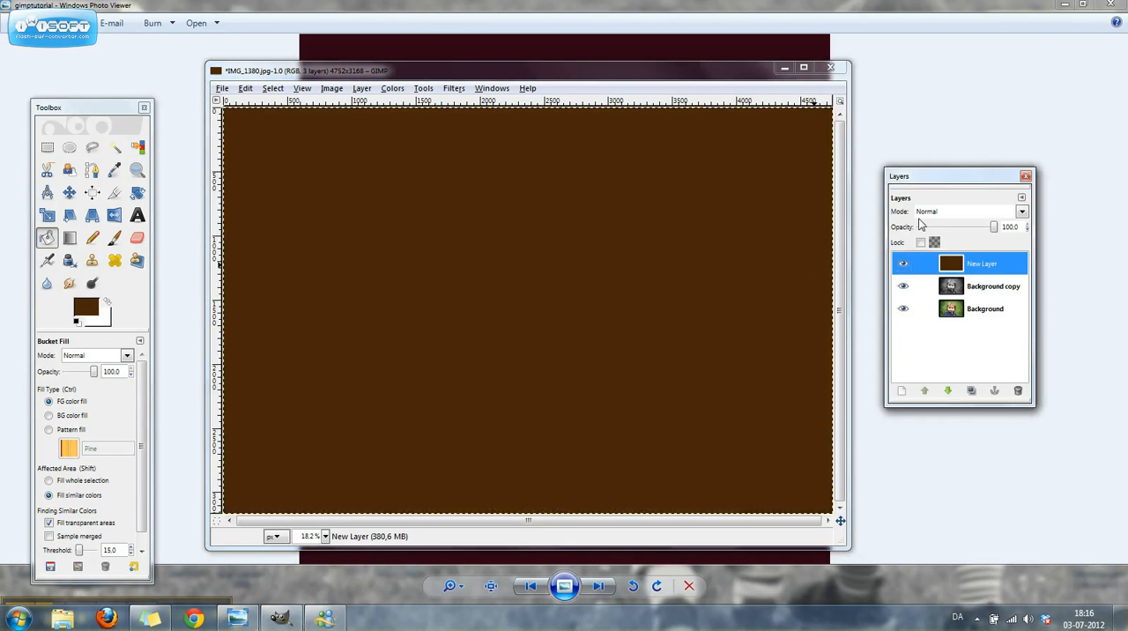
click(1020, 212)
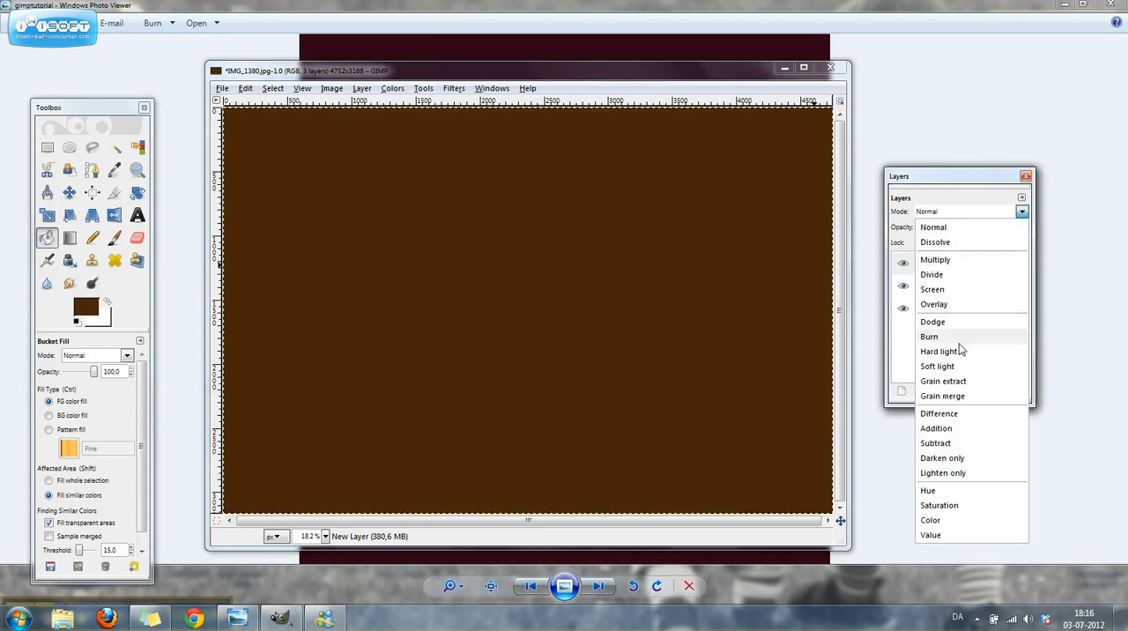
click(938, 366)
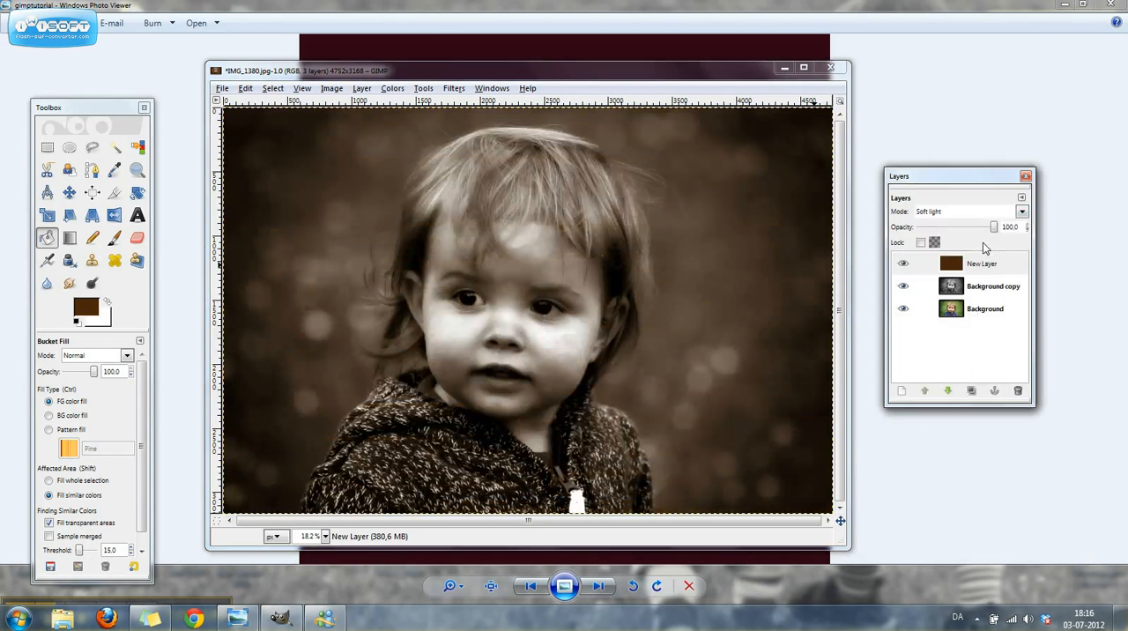
mouse_move(525, 173)
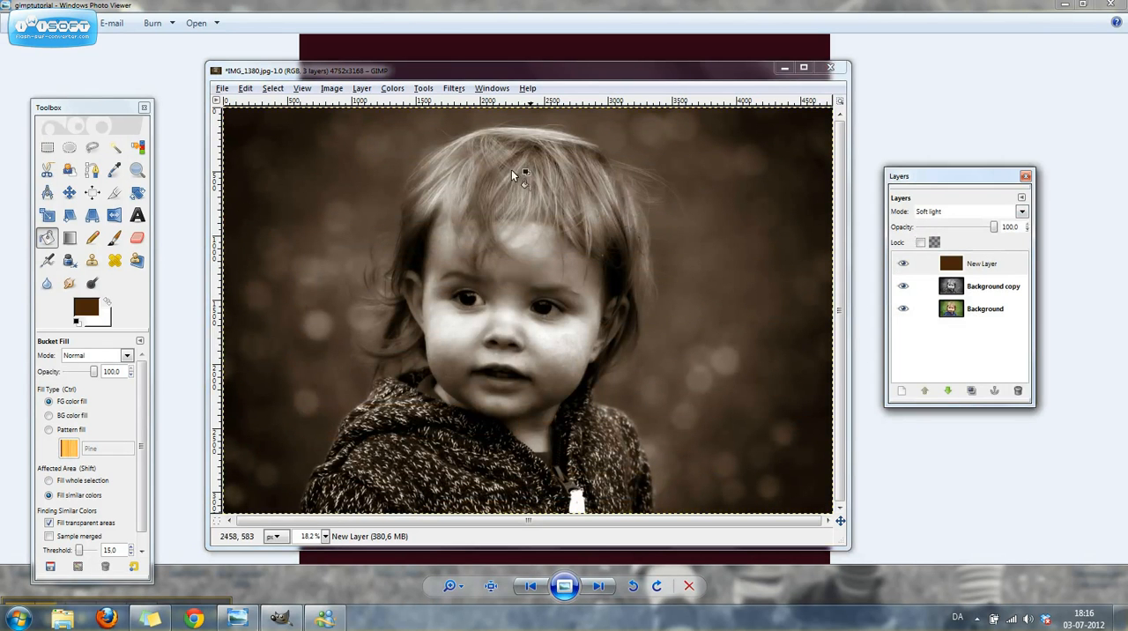
- Add a second transparent layer on top of the stack
click(361, 88)
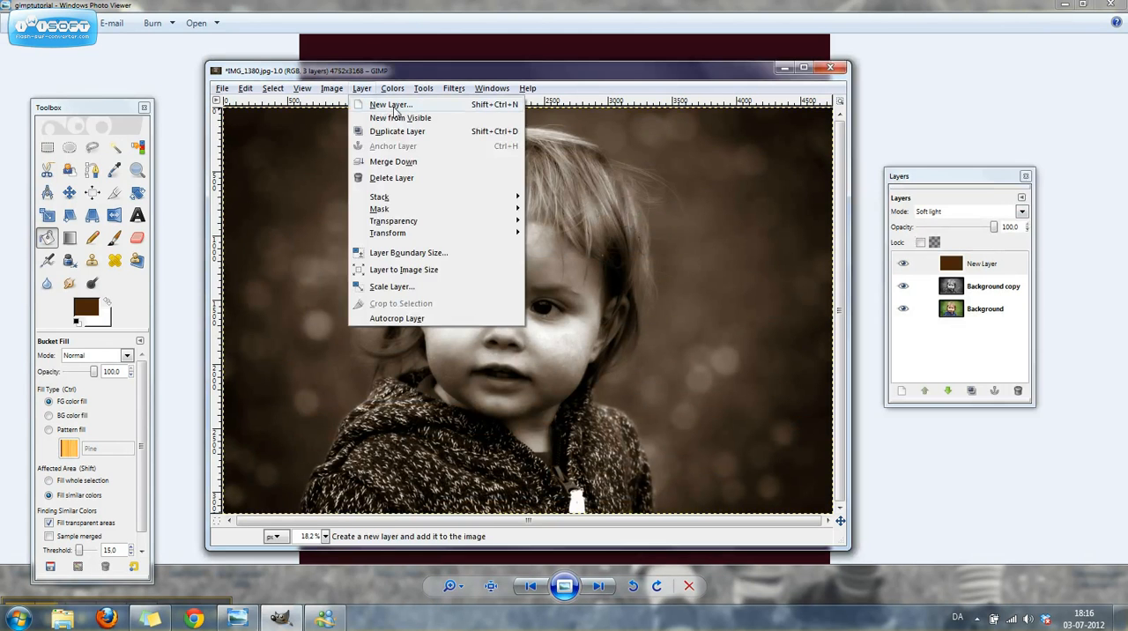
click(389, 104)
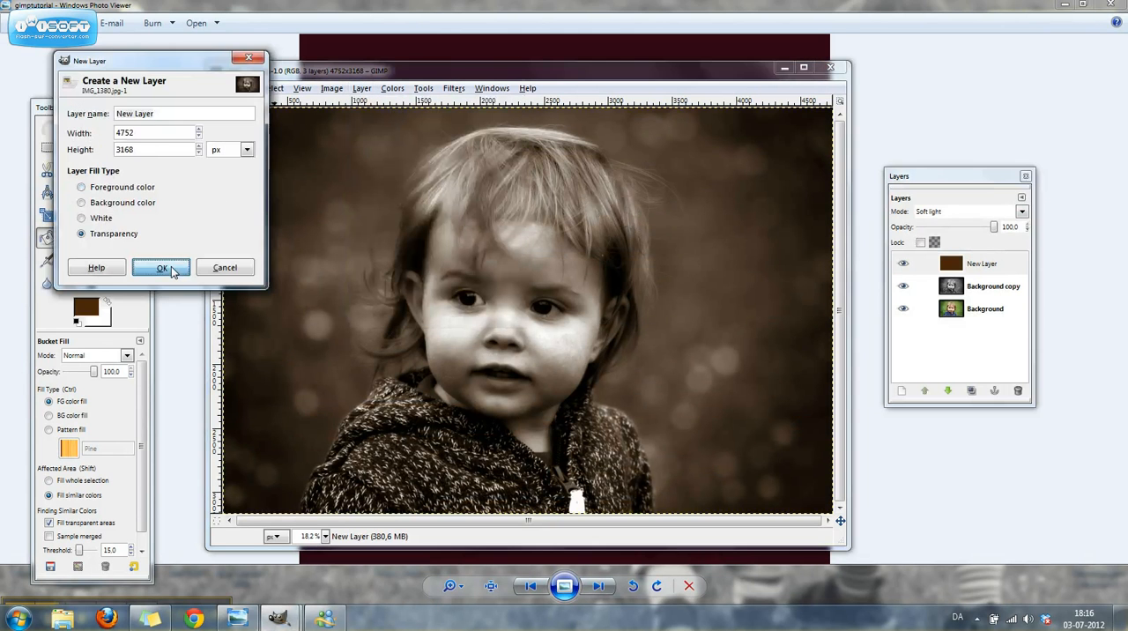
click(162, 268)
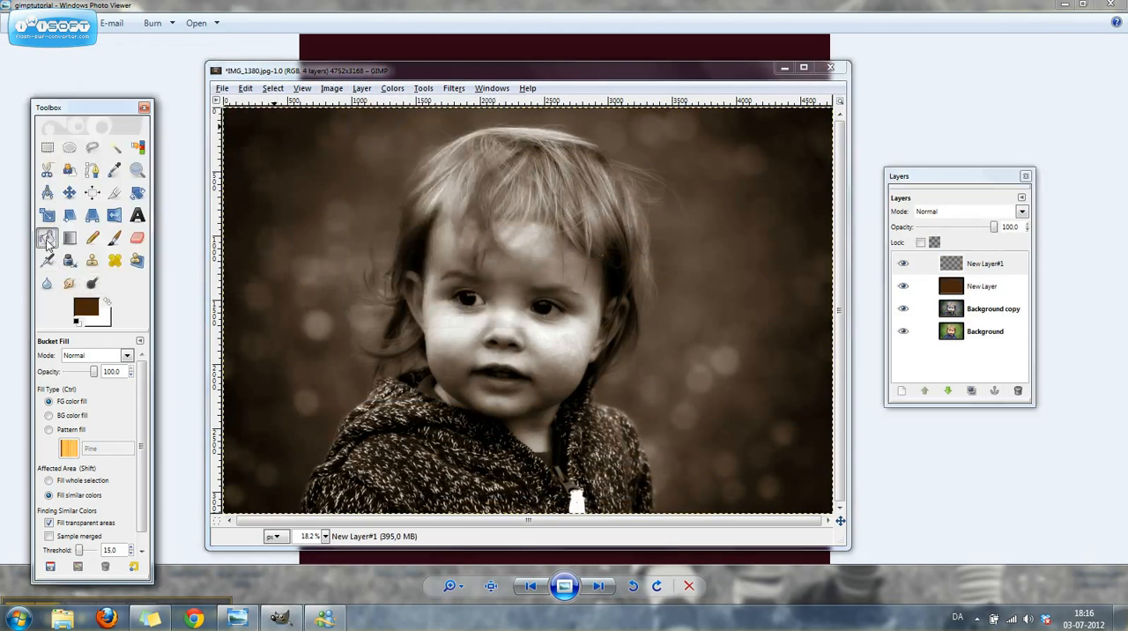
- Set the foreground to a pale cream colour and bucket-fill the new layer with it
click(82, 303)
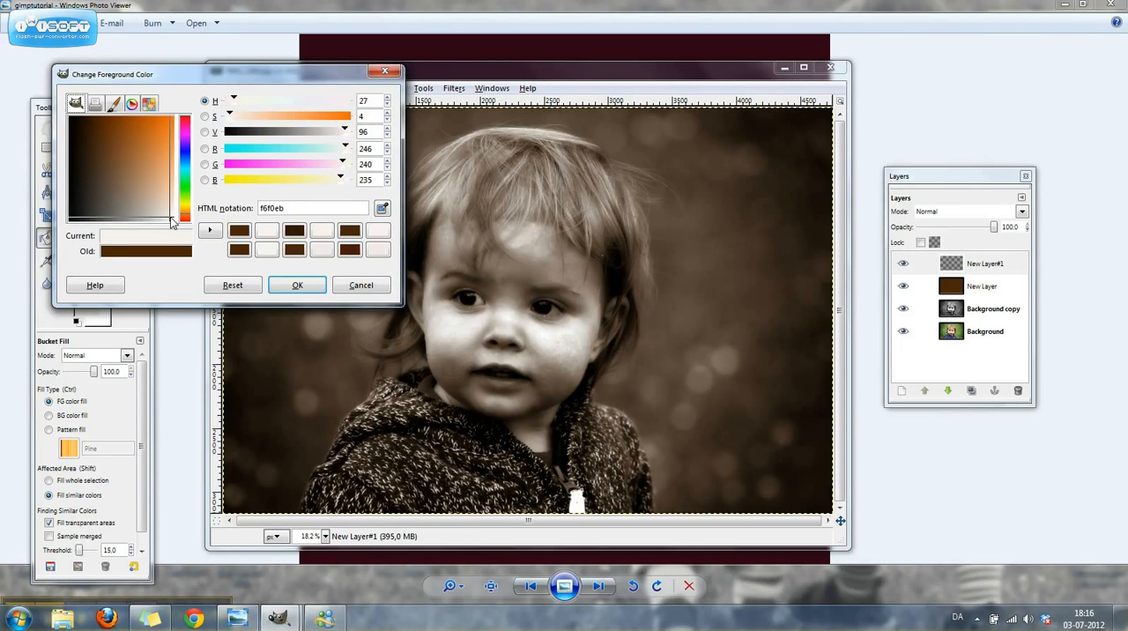
click(296, 285)
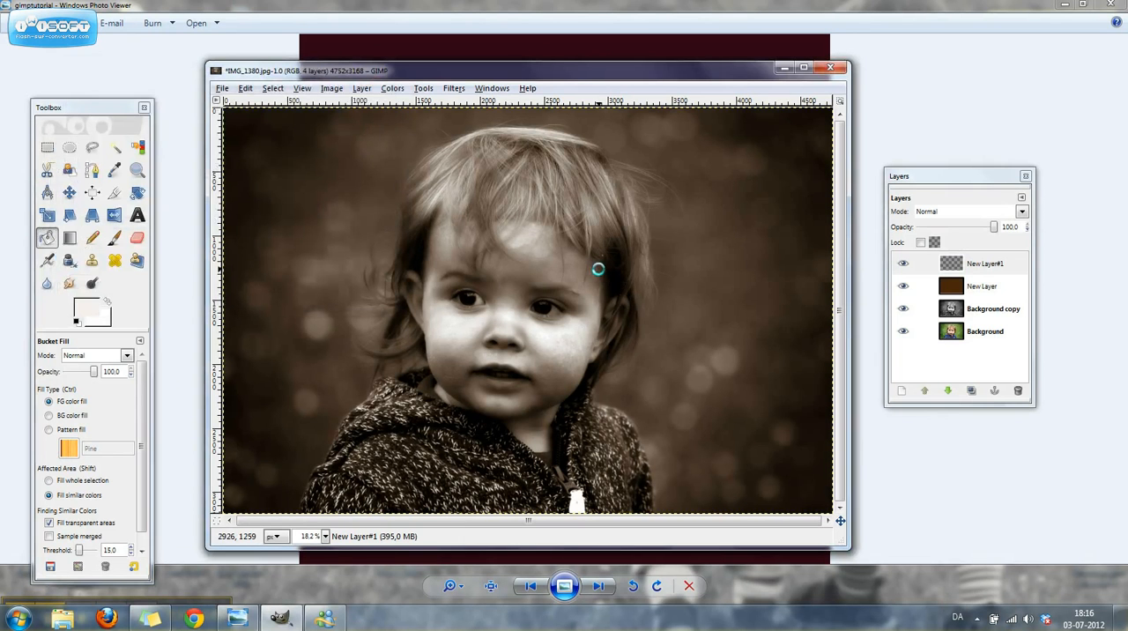
click(599, 273)
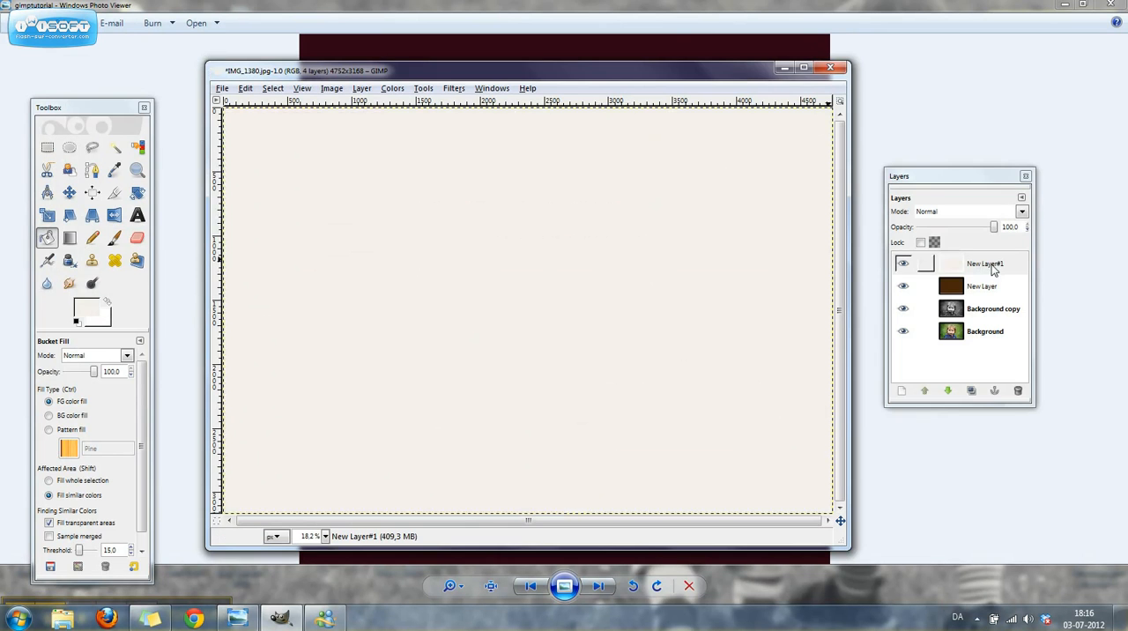
- Set the cream layer to Overlay mode at about 81% opacity
click(1023, 211)
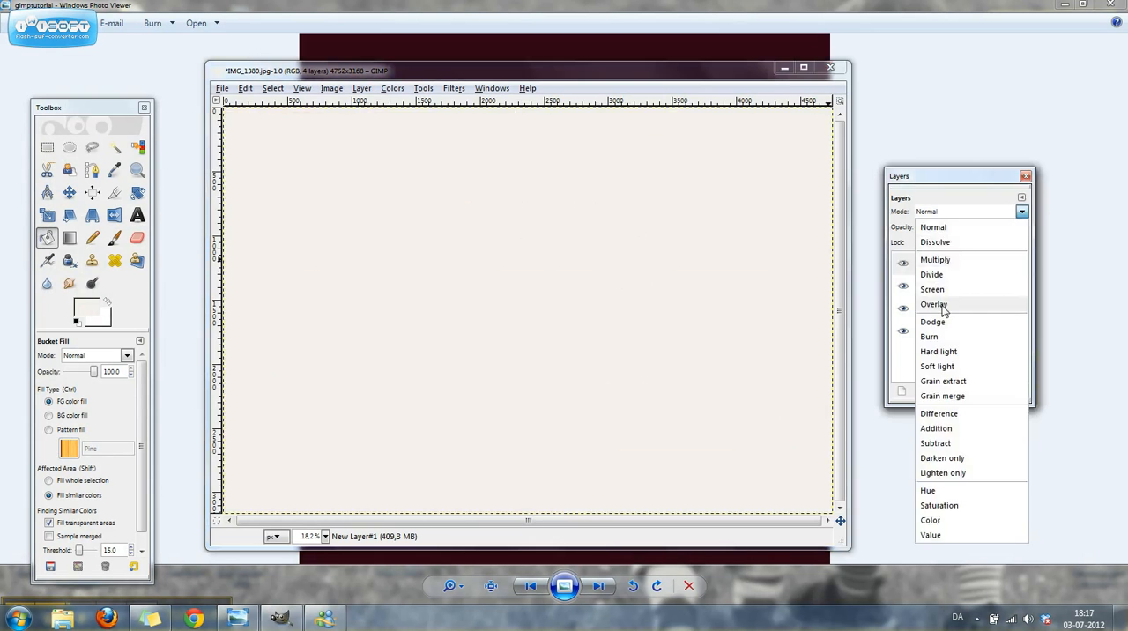
click(934, 303)
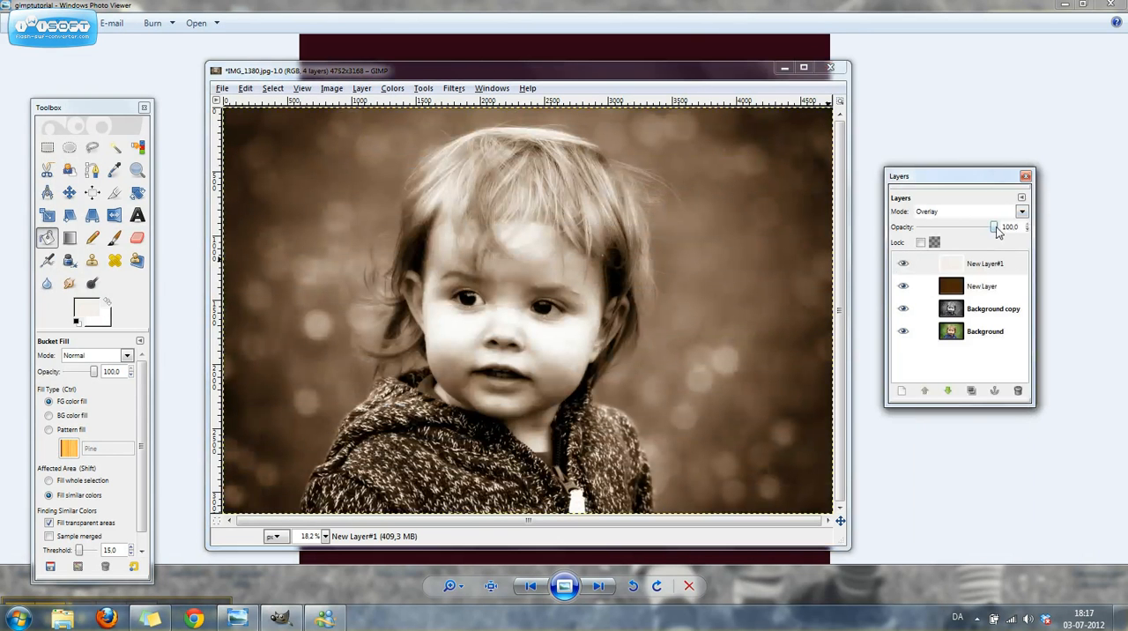
drag(996, 225, 987, 226)
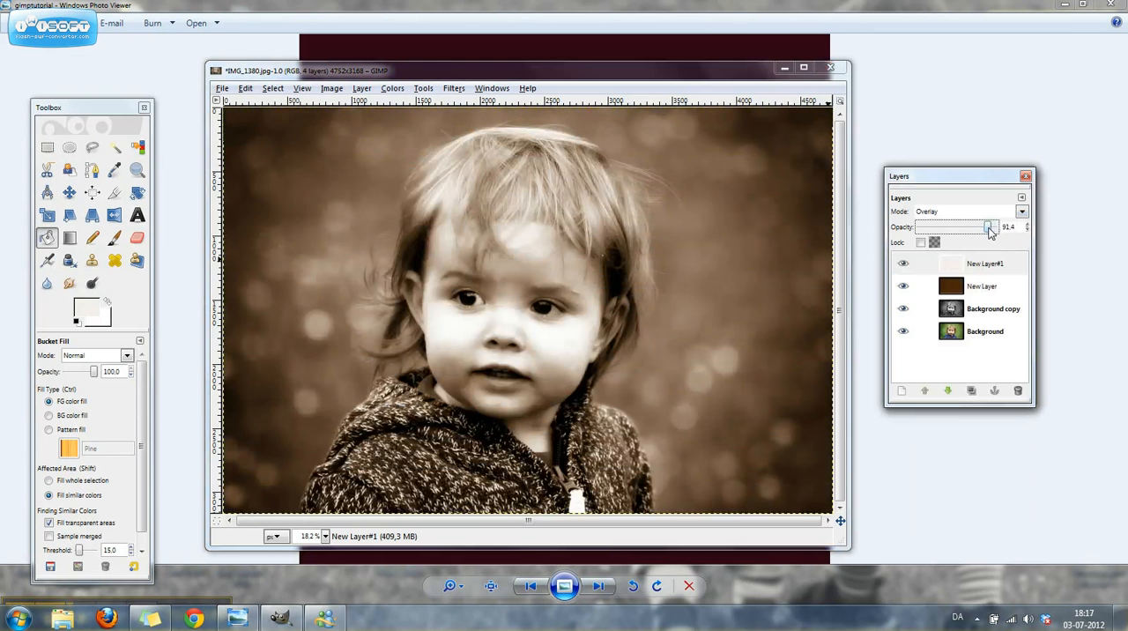
drag(991, 227, 983, 228)
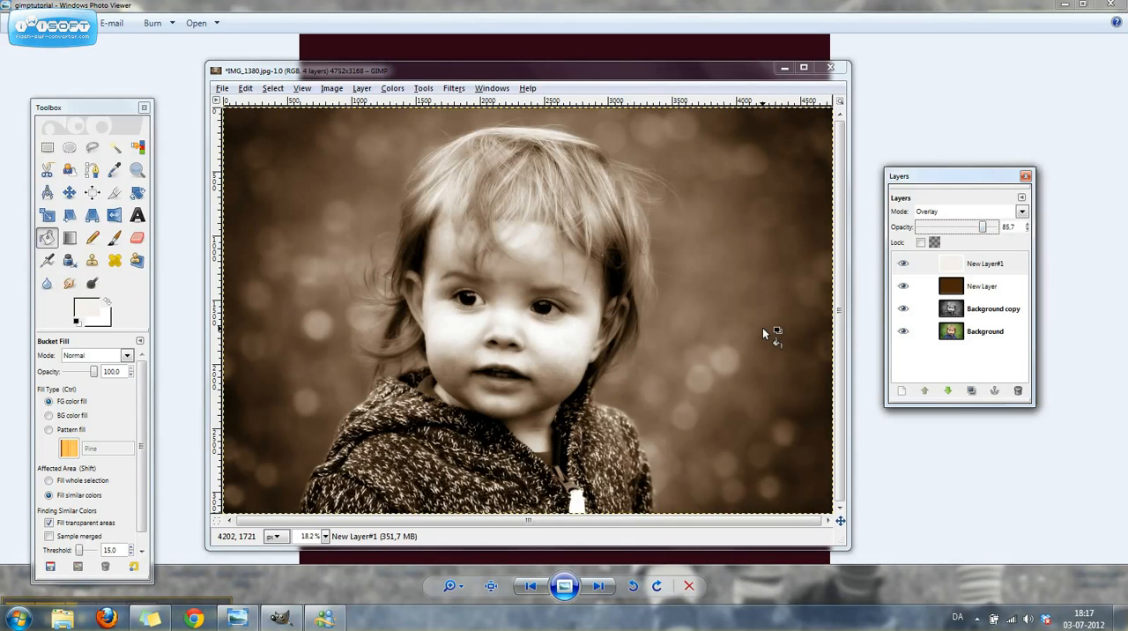
mouse_move(359, 199)
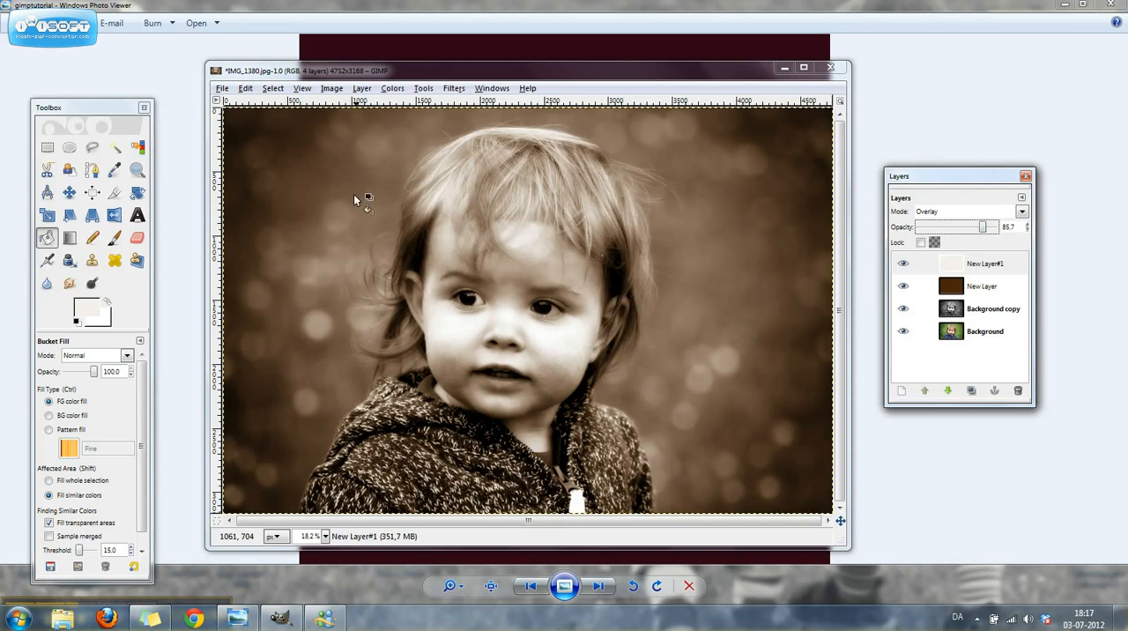